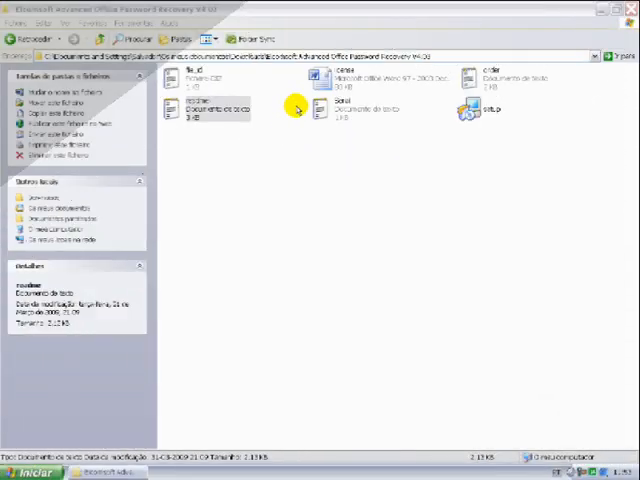
Step: Start the Advanced Office Password Recovery setup, accepting the default components and Start Menu folder
click(498, 113)
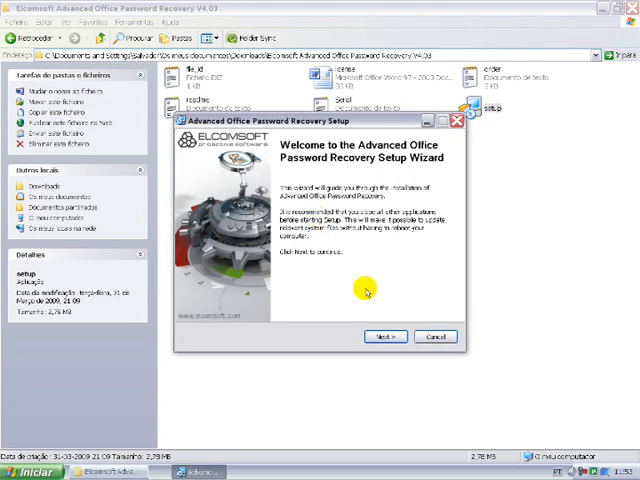
click(385, 336)
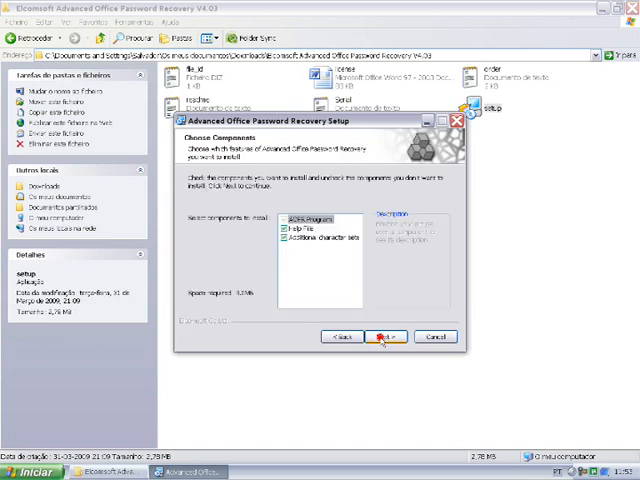
click(383, 336)
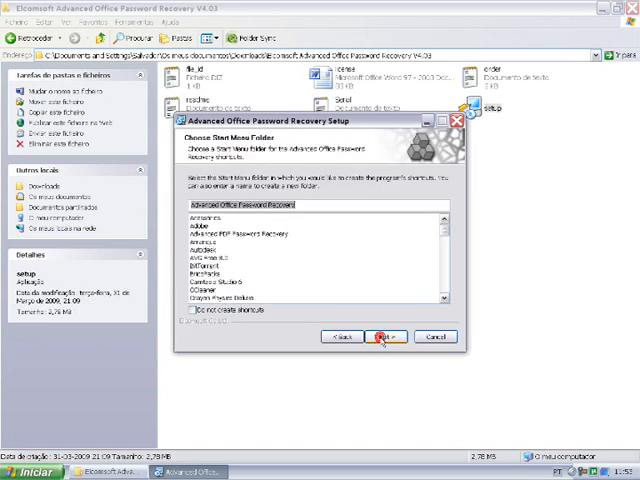
click(384, 336)
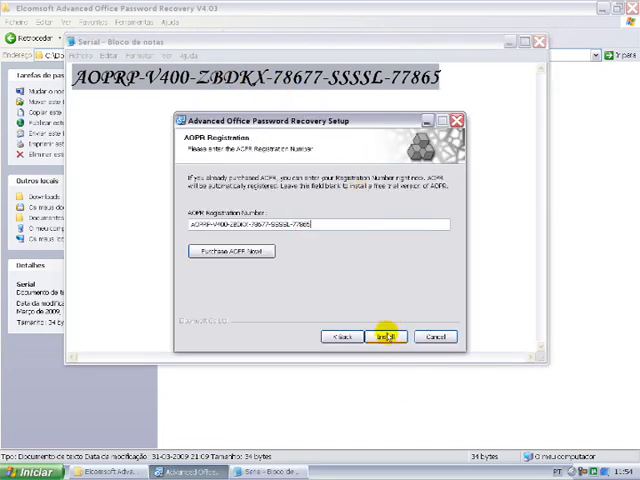
Step: Install with the registration number and finish setup without running the program
click(385, 336)
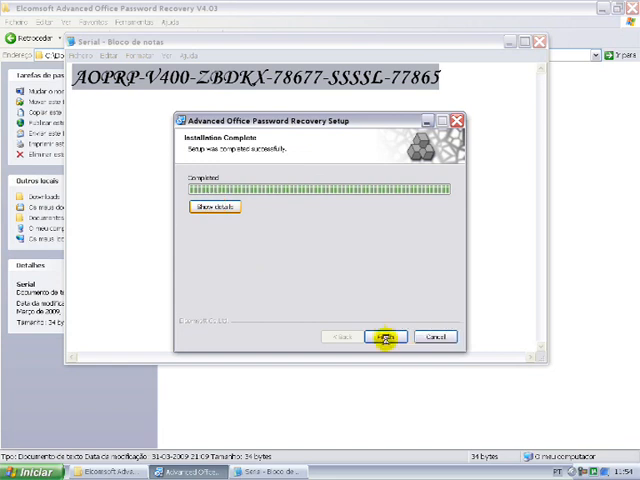
click(386, 336)
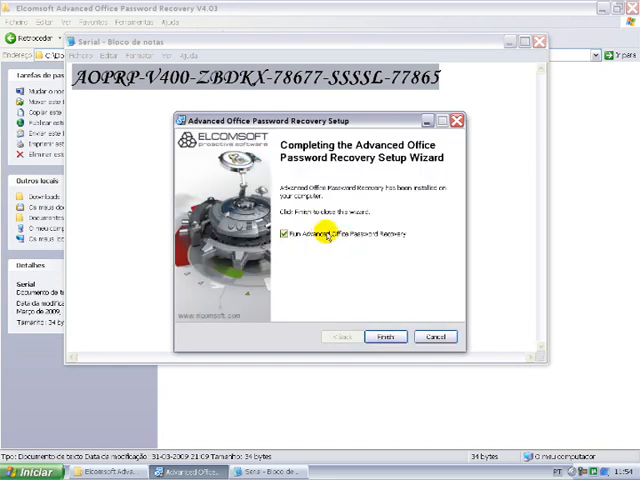
click(284, 234)
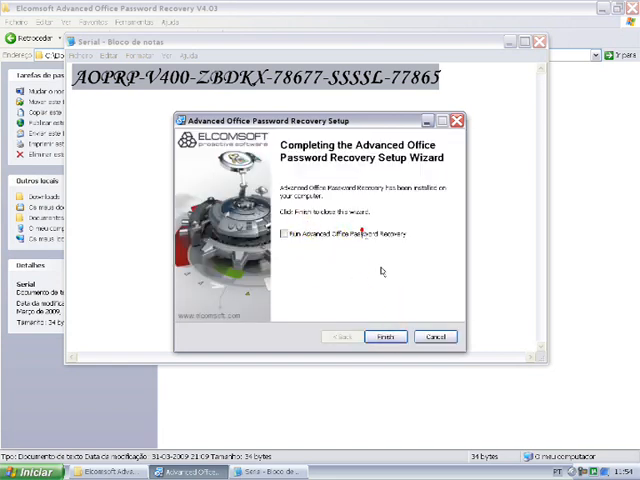
click(385, 336)
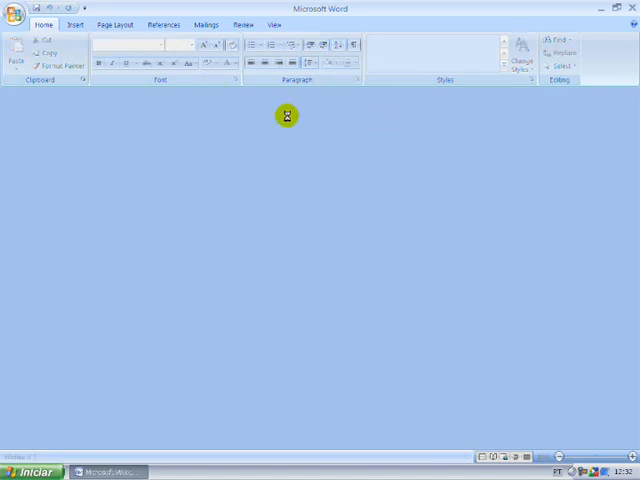
mouse_move(299, 183)
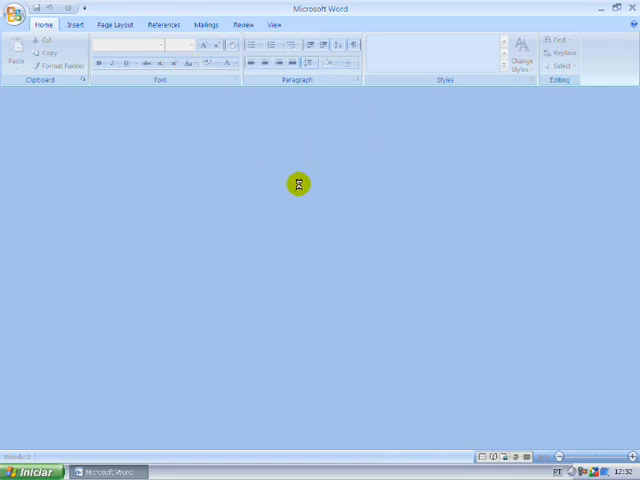
mouse_move(280, 198)
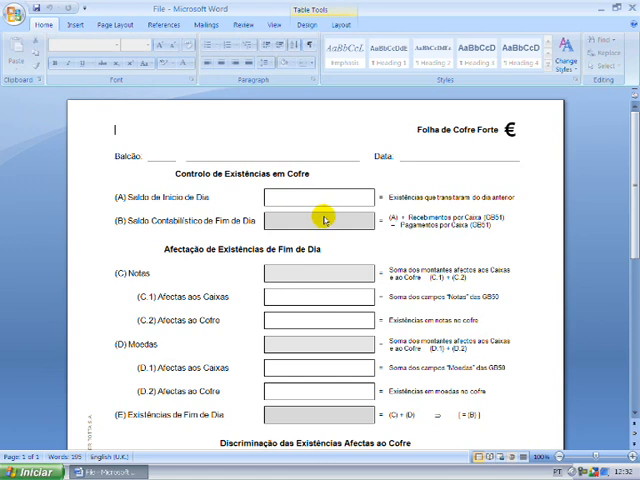
mouse_move(322, 197)
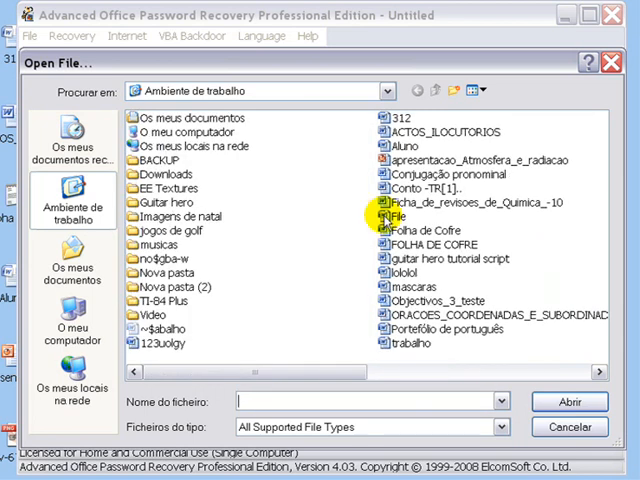
Step: Recover File's passwords and save a decrypted copy named 'File unprotected' with all passwords removed
click(581, 425)
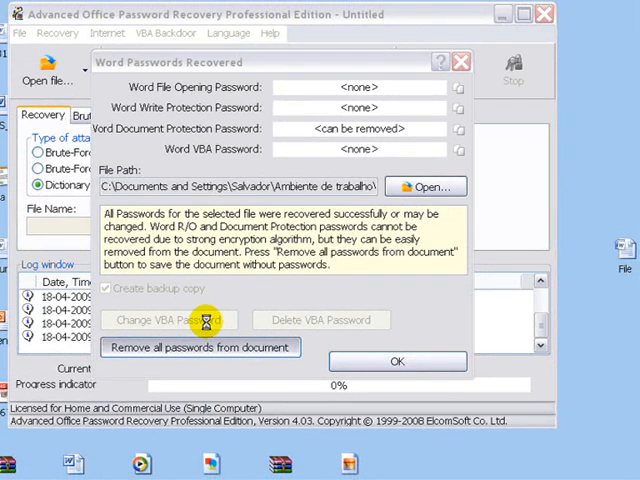
click(200, 347)
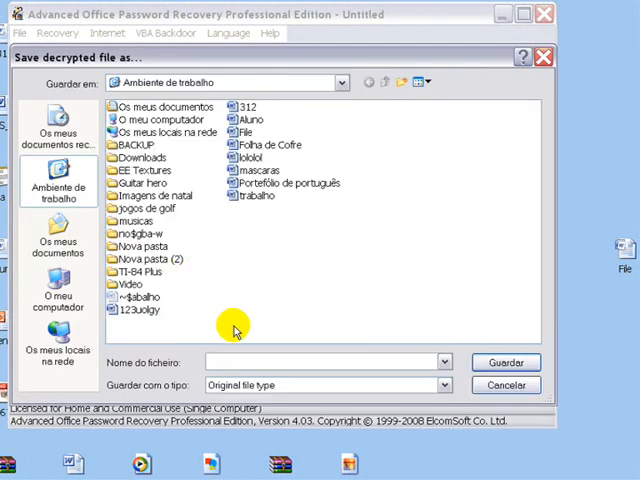
mouse_move(238, 345)
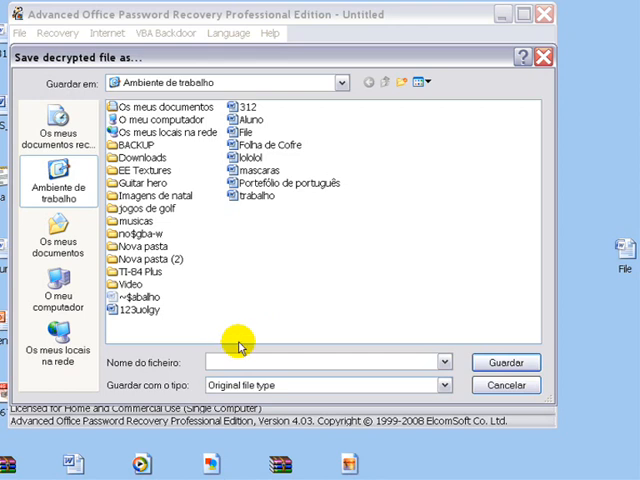
mouse_move(270, 345)
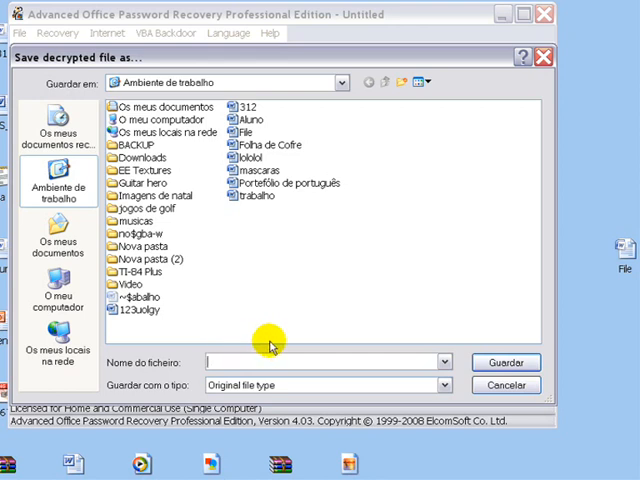
text(File unprotected)
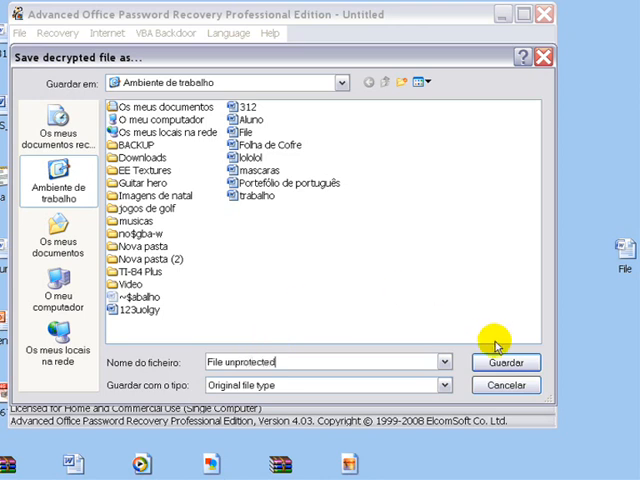
click(506, 362)
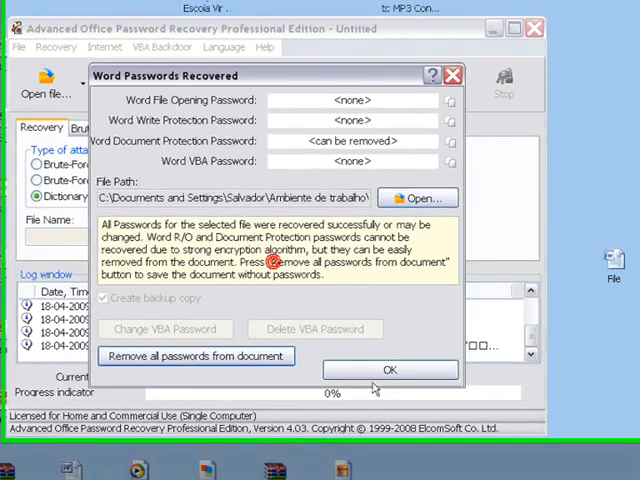
click(391, 370)
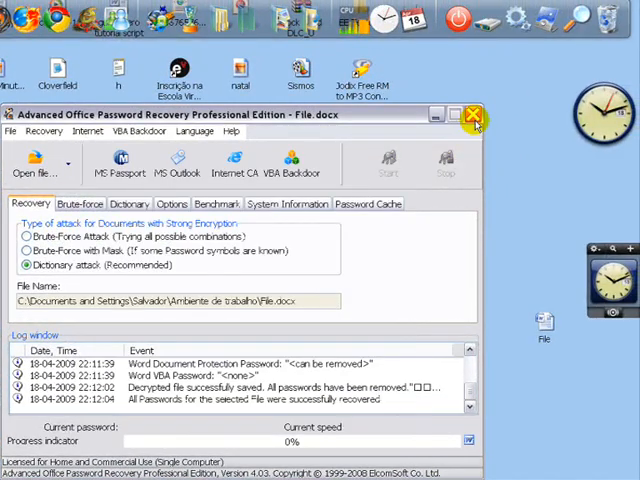
Step: Exit Advanced Office Password Recovery now that the unprotected copy is saved
click(471, 114)
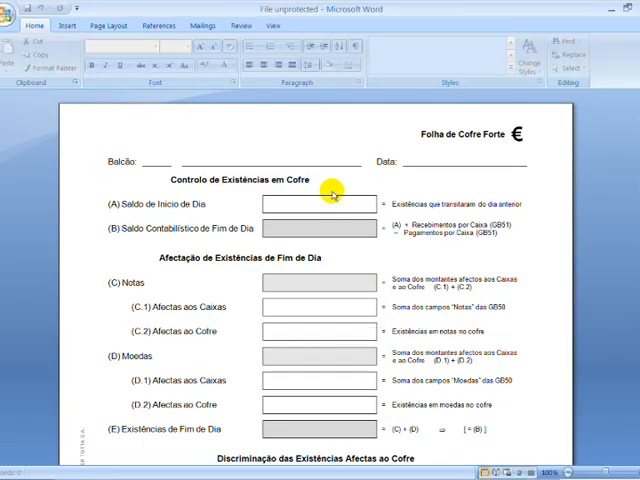
Step: Enter test text 'jghjgfjgfj' in the Saldo de Inicio de Dia box of File unprotected
click(318, 204)
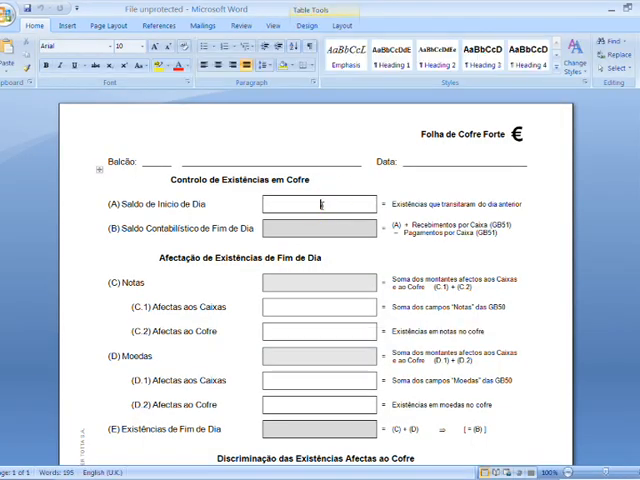
text(jghjgfjgfj)
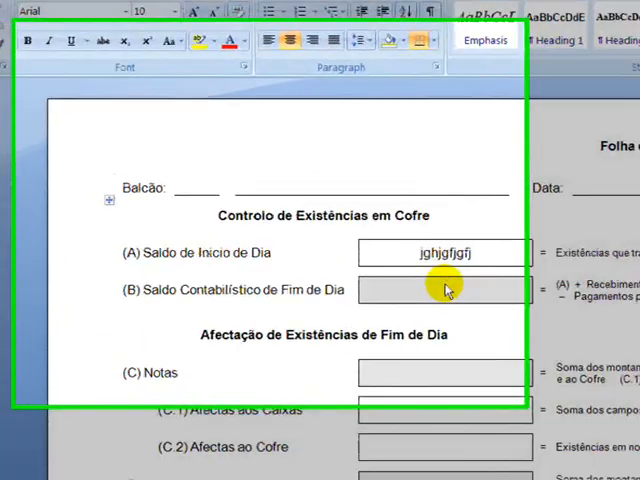